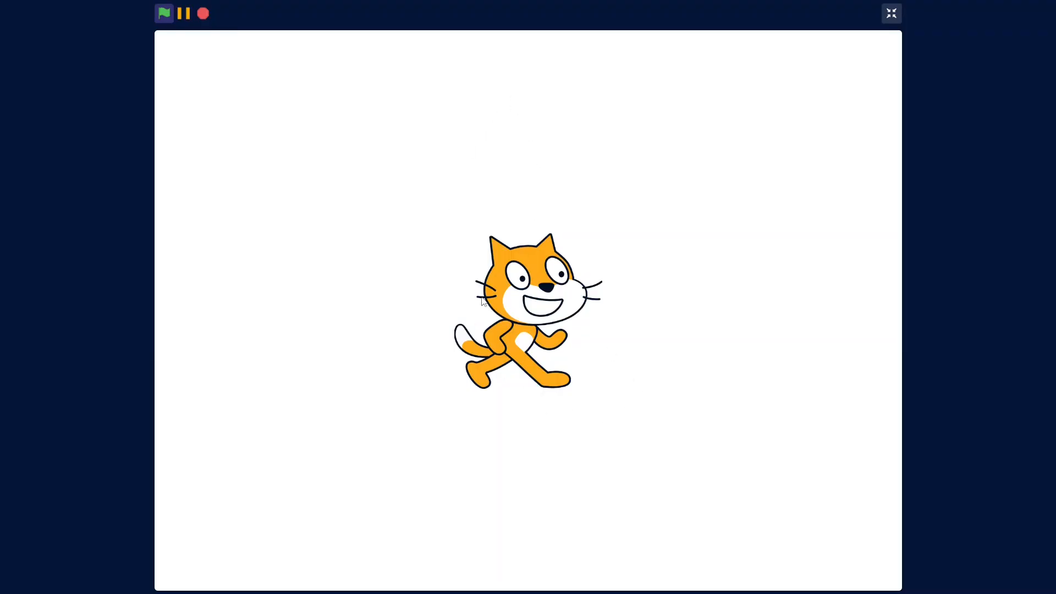
Step: Run the player so the walking cat shows its Hello! speech bubble
click(164, 13)
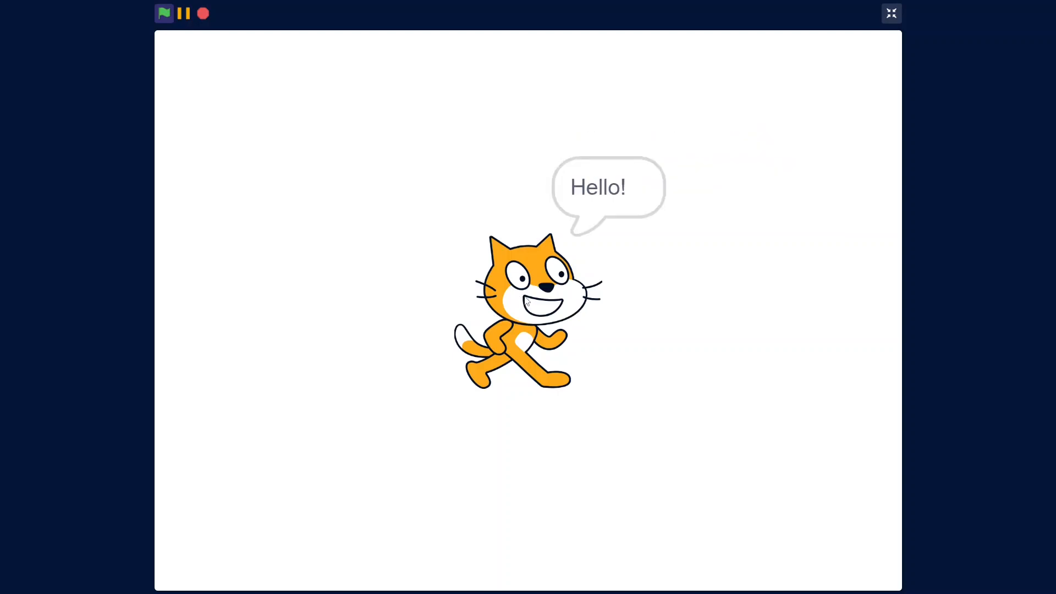
click(890, 13)
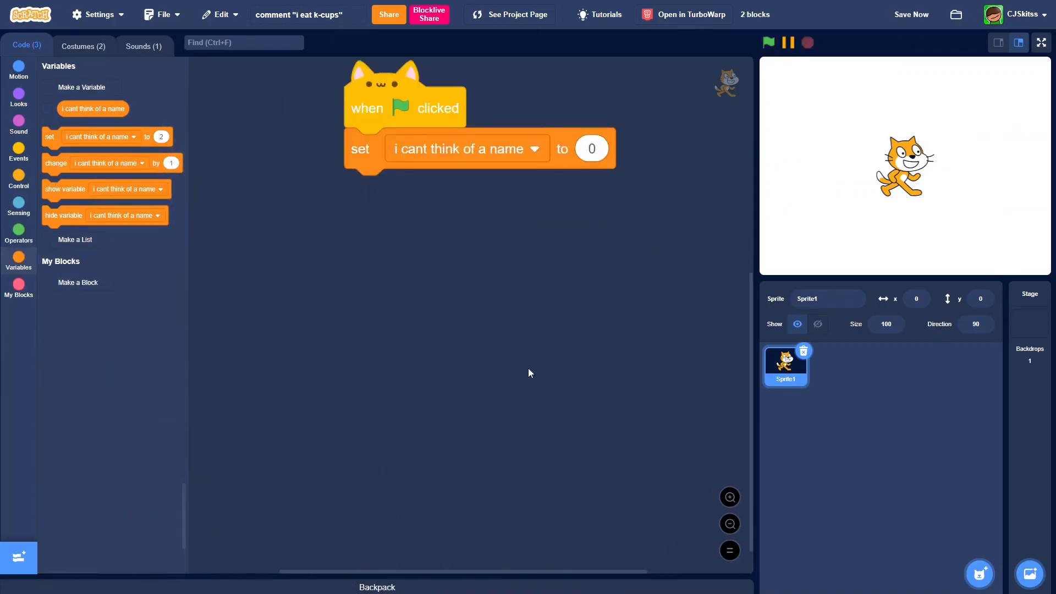
Step: Add a when-this-sprite-clicked trigger to the alternating say script, then clear the workspace
click(19, 149)
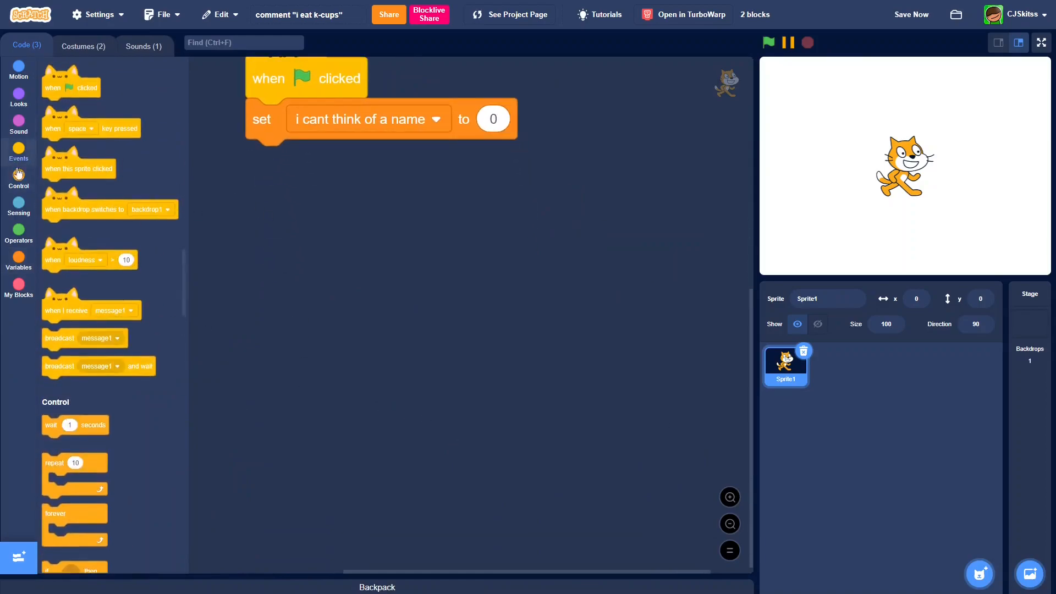
drag(78, 168, 407, 294)
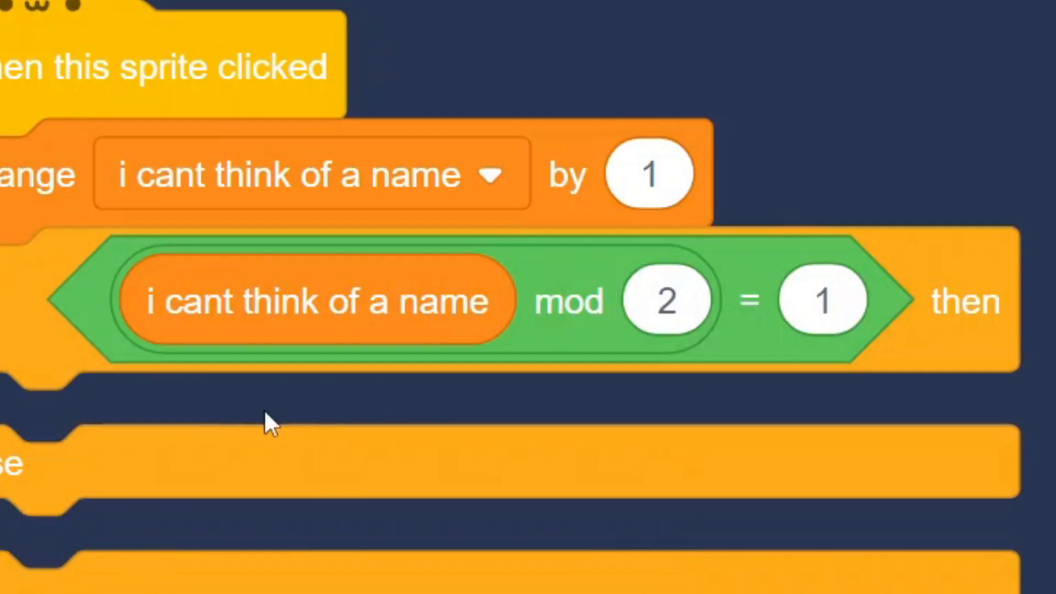
mouse_move(726, 356)
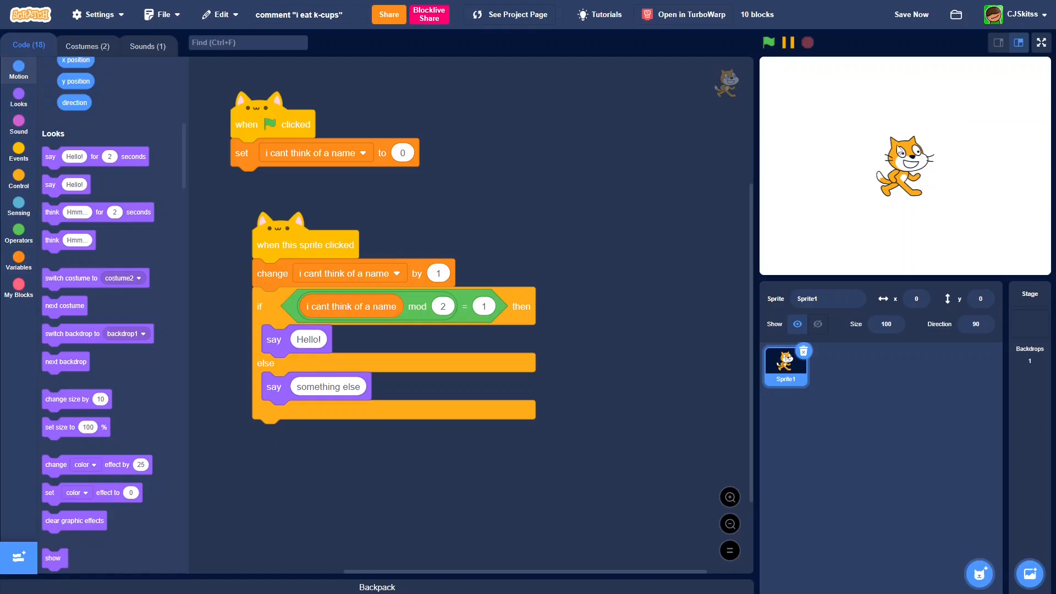
click(898, 150)
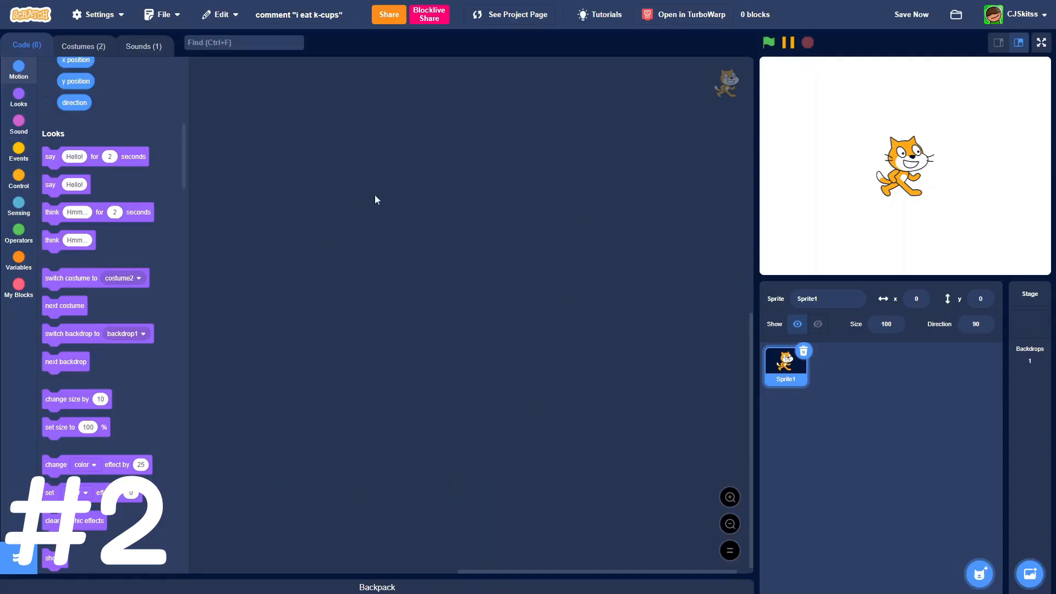
mouse_move(545, 355)
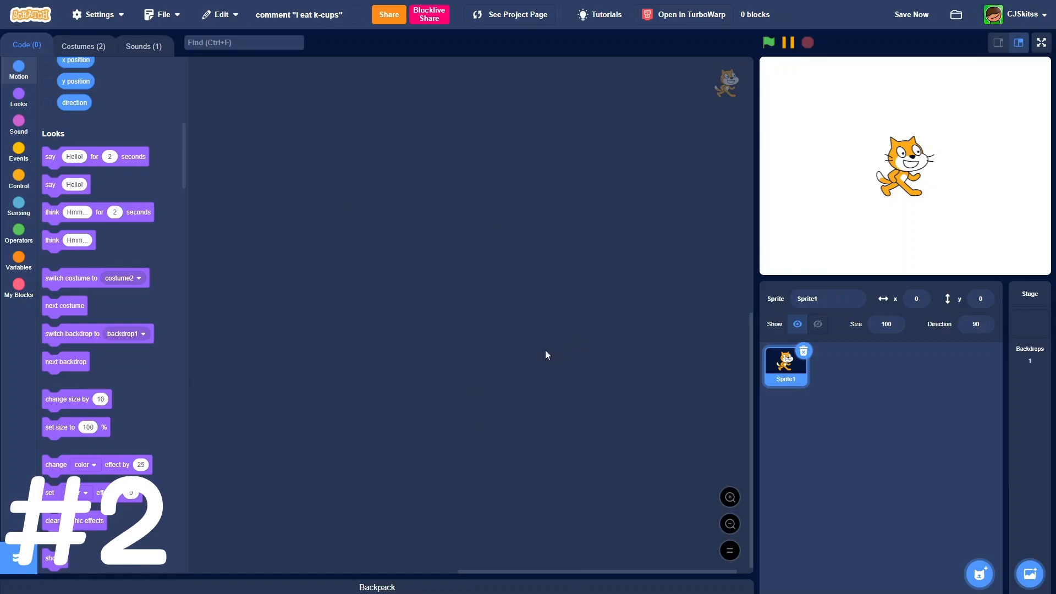
Step: Place a switch-costume block set to previous costume in the empty workspace
drag(94, 277, 404, 325)
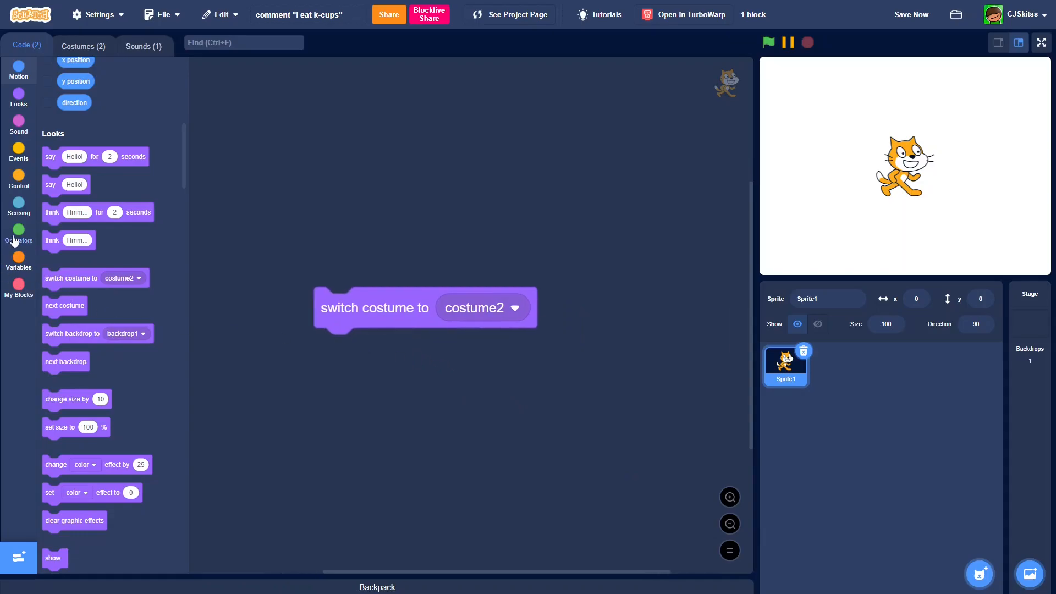
click(18, 235)
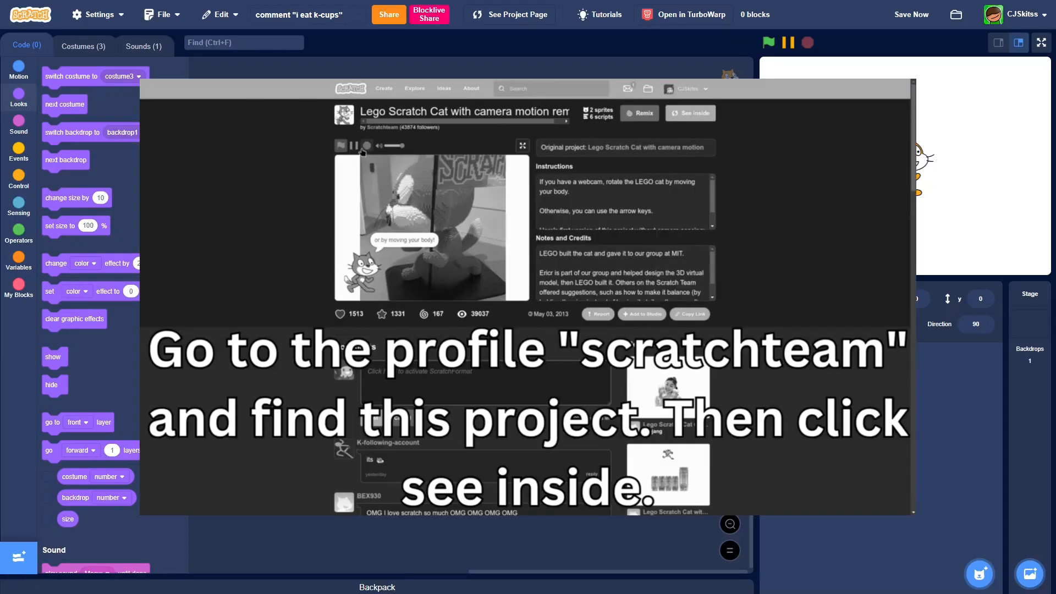
click(689, 112)
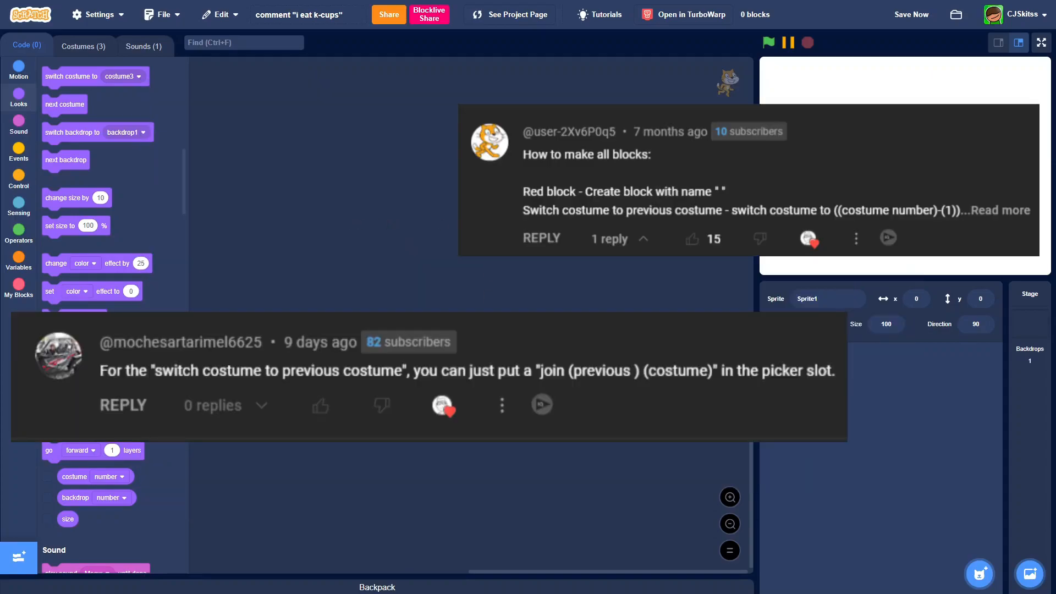
Step: Move between the Costumes view and the code workspace to reach the costume library
click(84, 45)
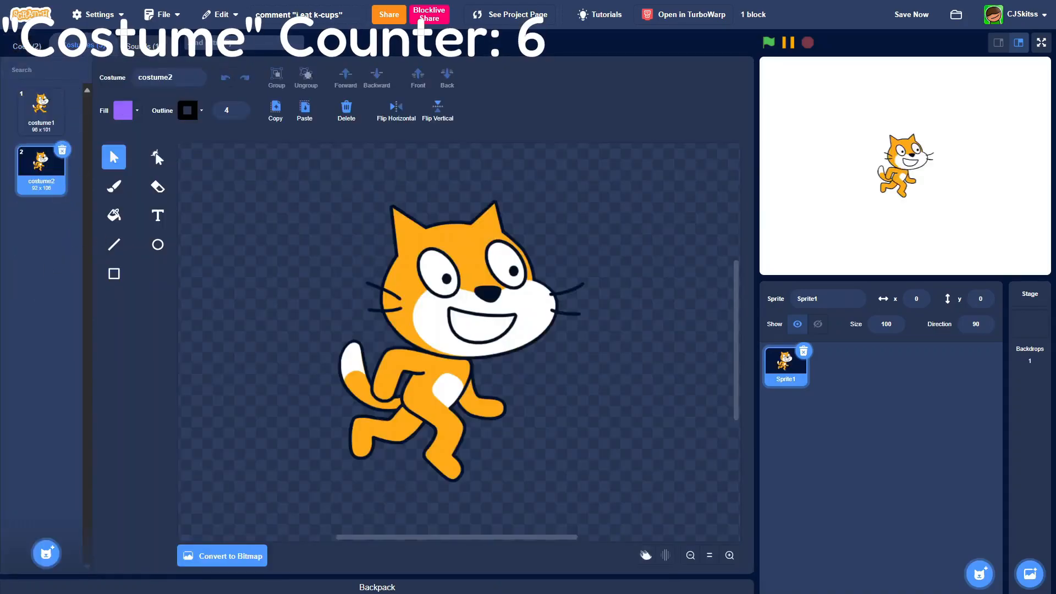
click(26, 44)
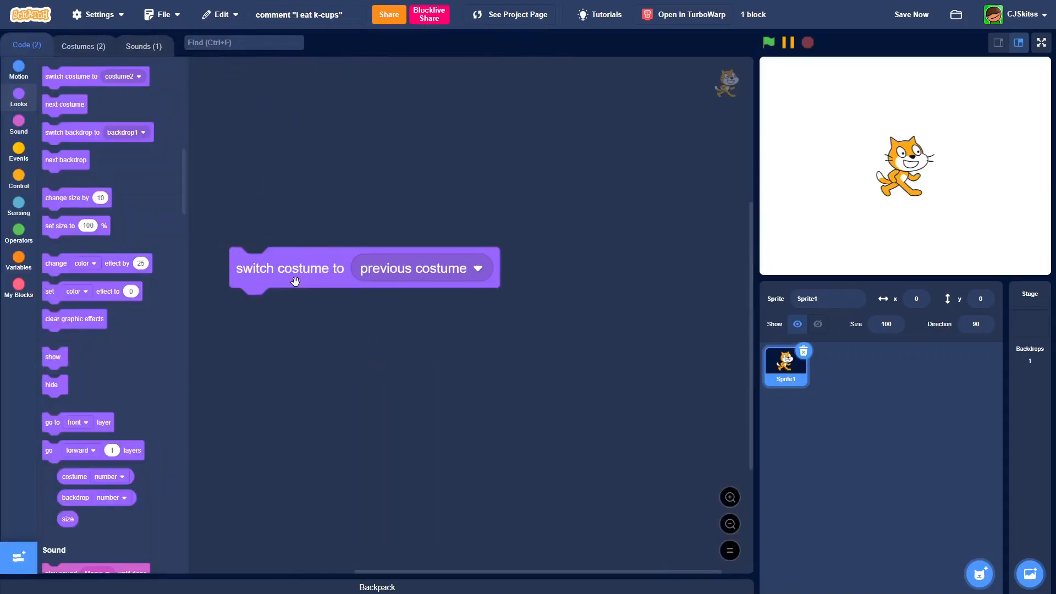
click(82, 45)
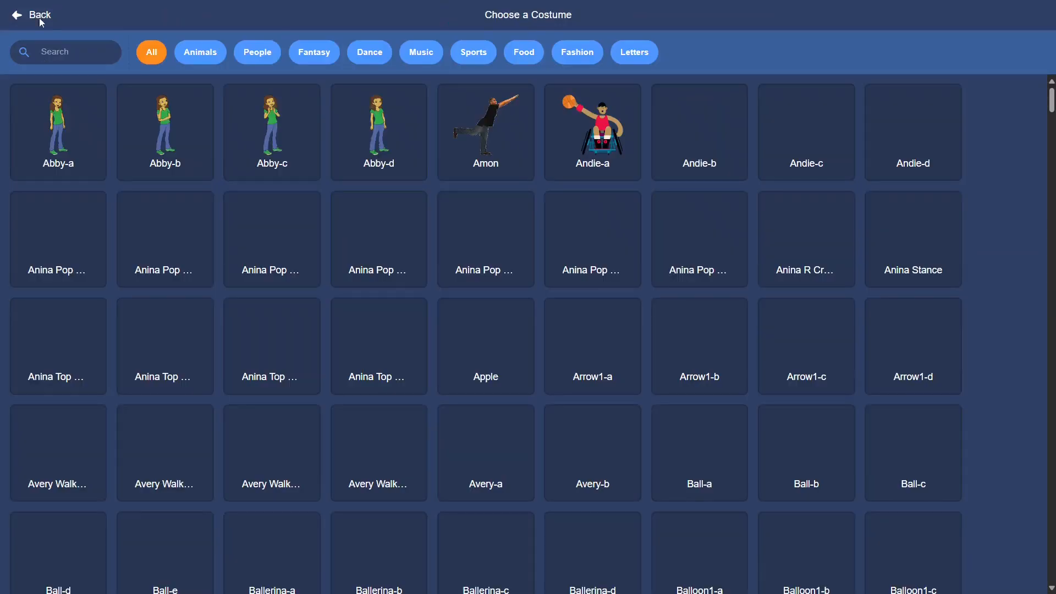
Step: Add library costumes to the sprite and place a next costume block below the previous-costume block
click(32, 14)
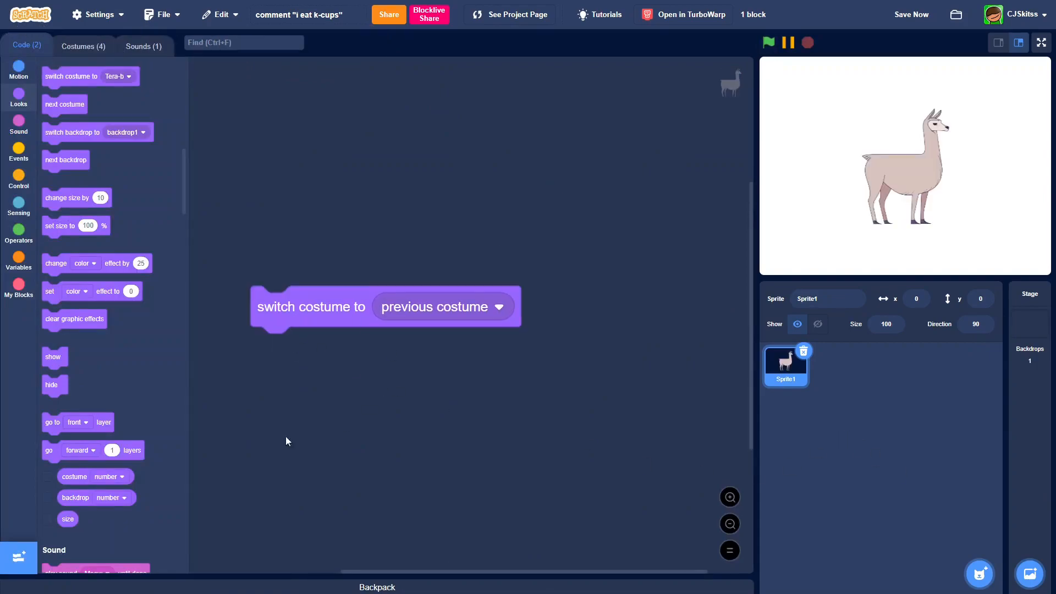
mouse_move(348, 367)
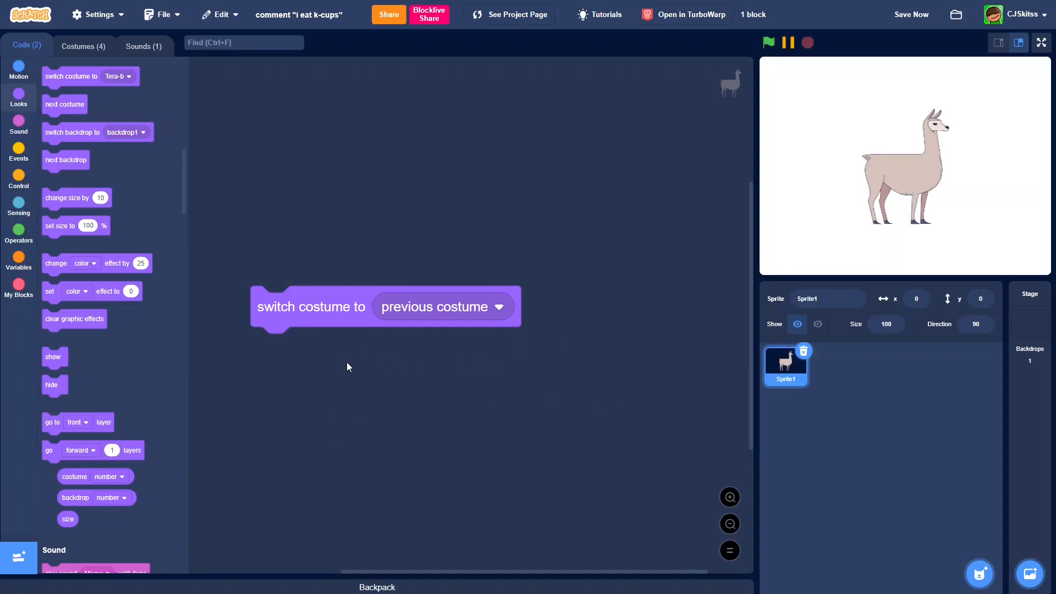
drag(64, 103, 249, 289)
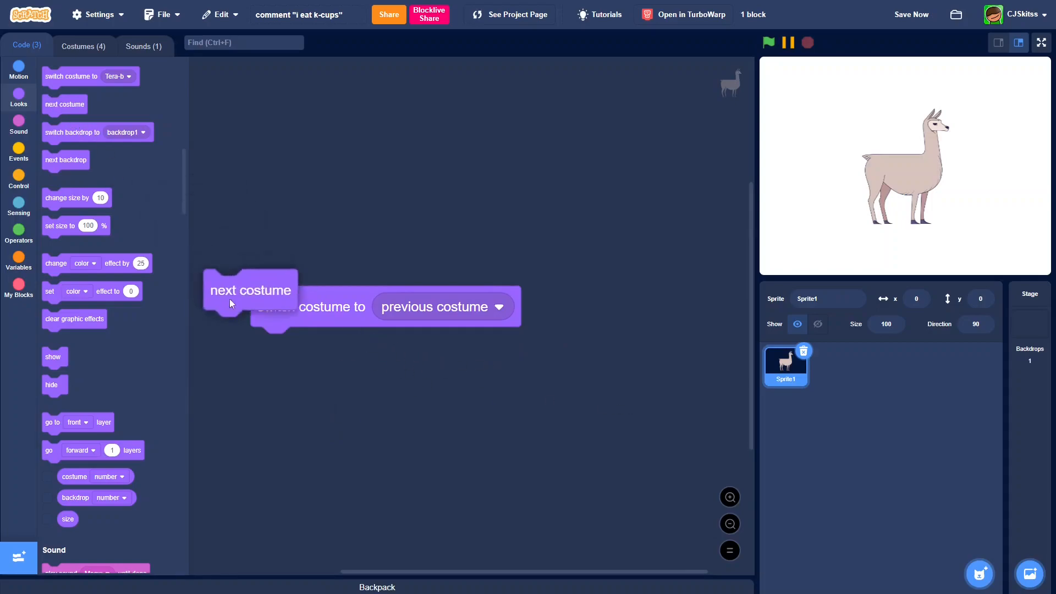
drag(250, 289, 293, 424)
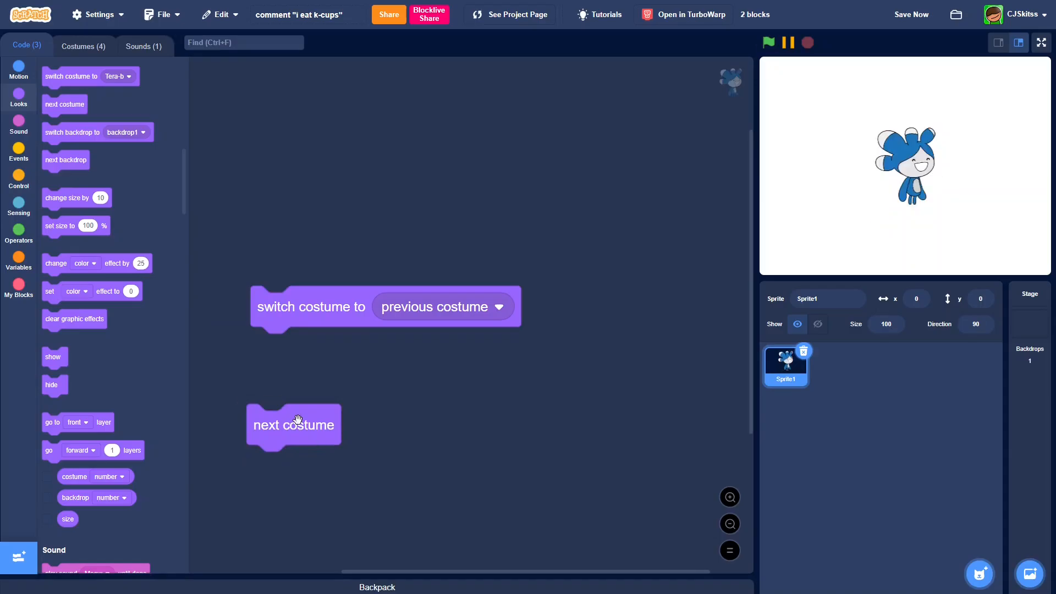
Step: Show the built-in timer on the stage and run the flag-click loop storing timer in a variable
click(1040, 43)
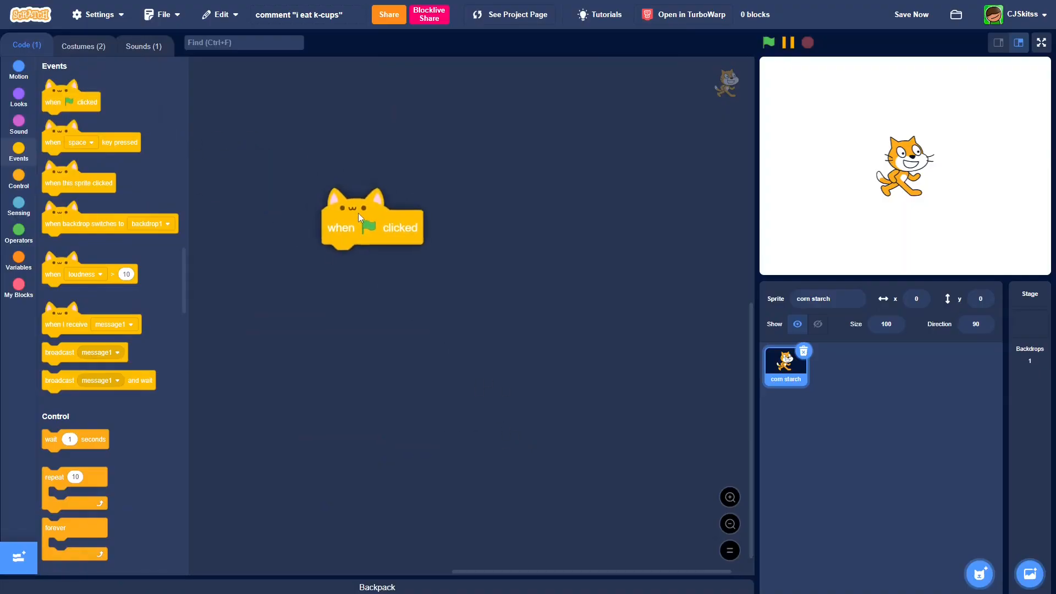
click(19, 262)
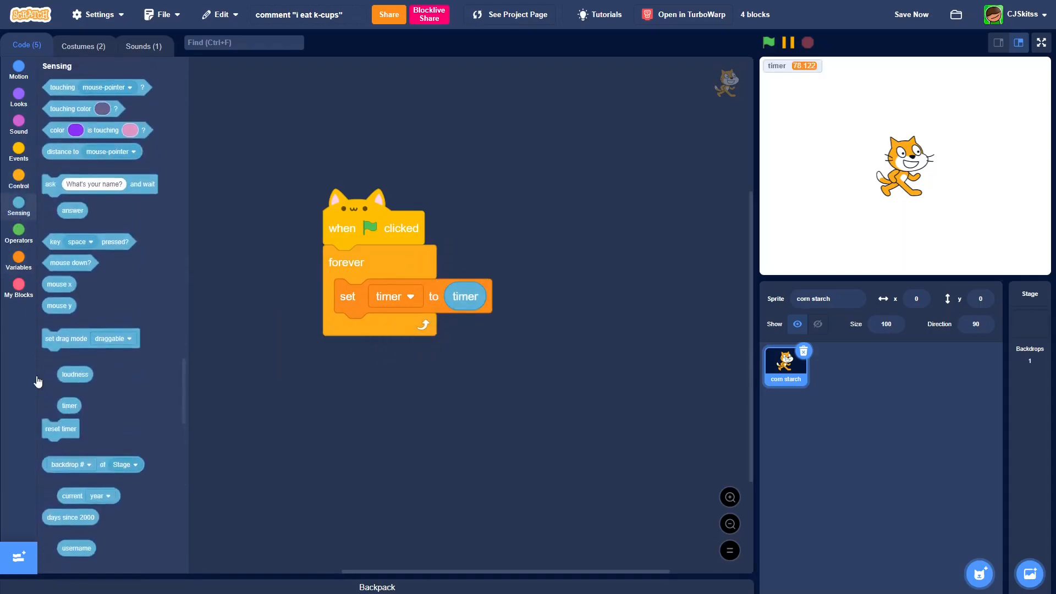
click(46, 404)
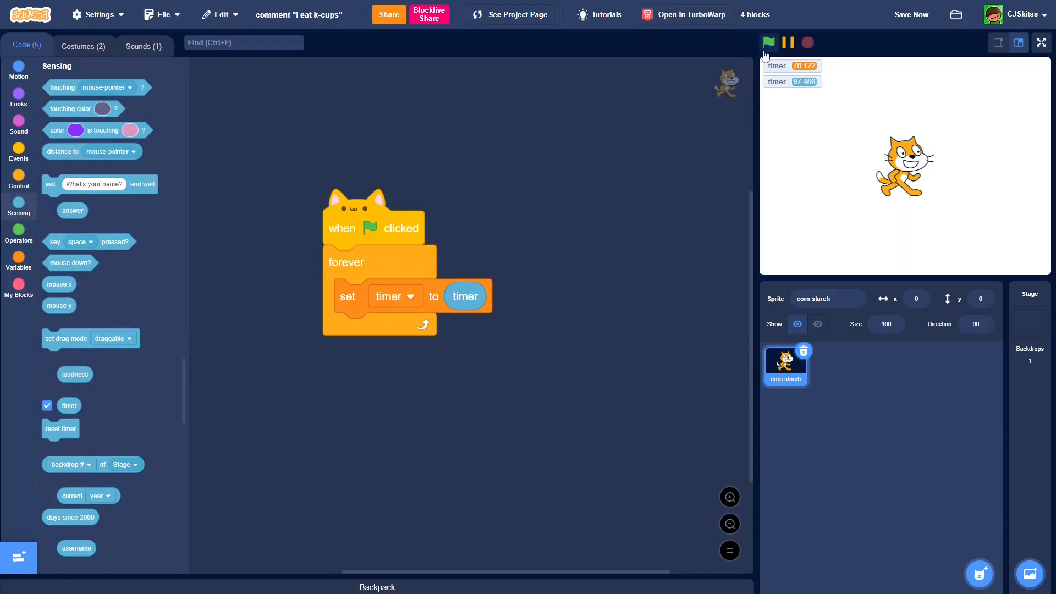
click(767, 43)
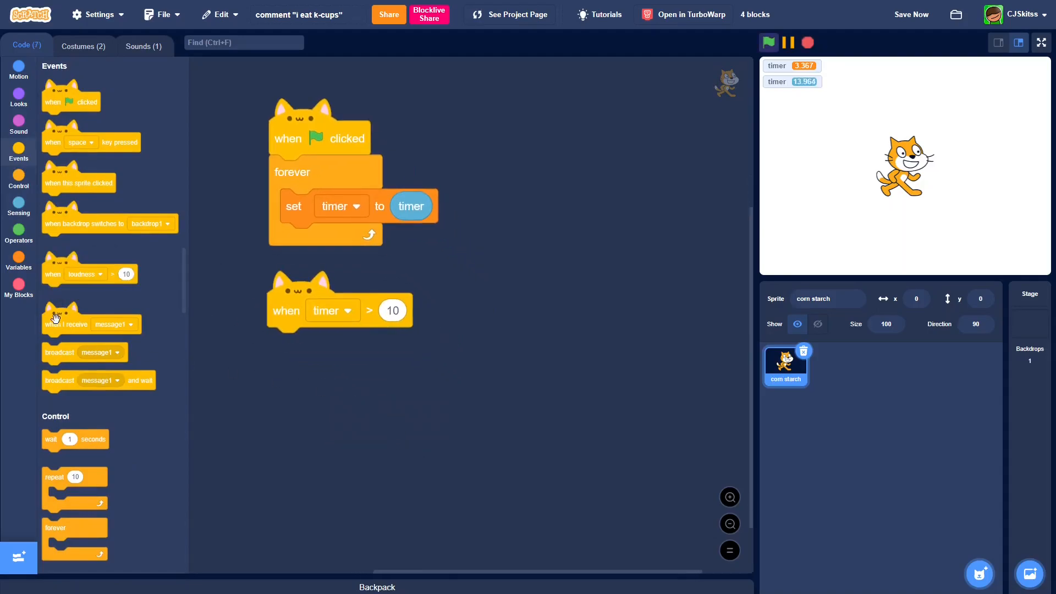
right_click(494, 388)
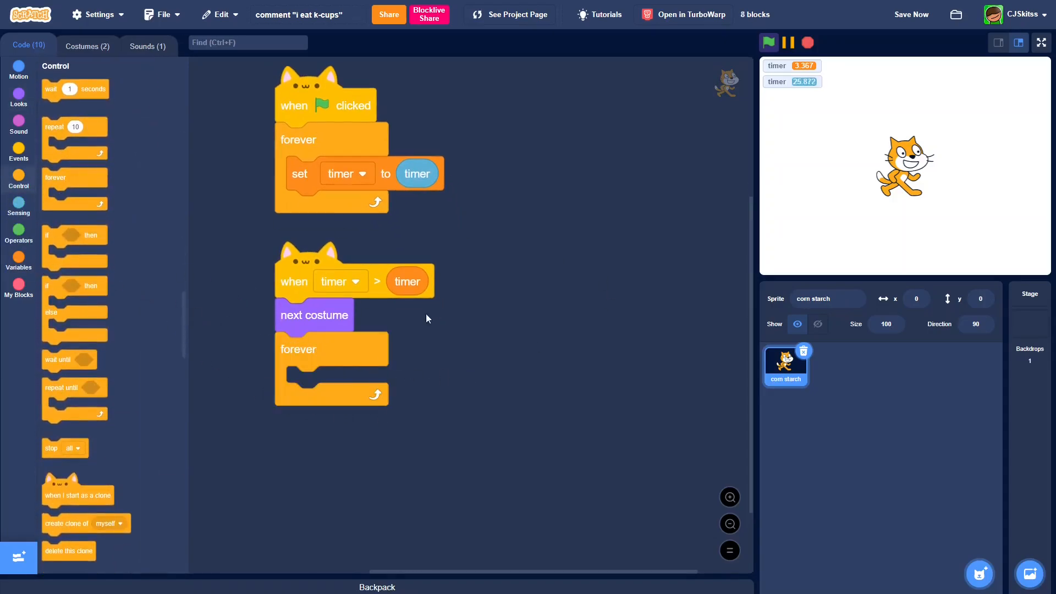
Step: Build the timer-threshold script switching to next costume and try stopping the running project
click(19, 260)
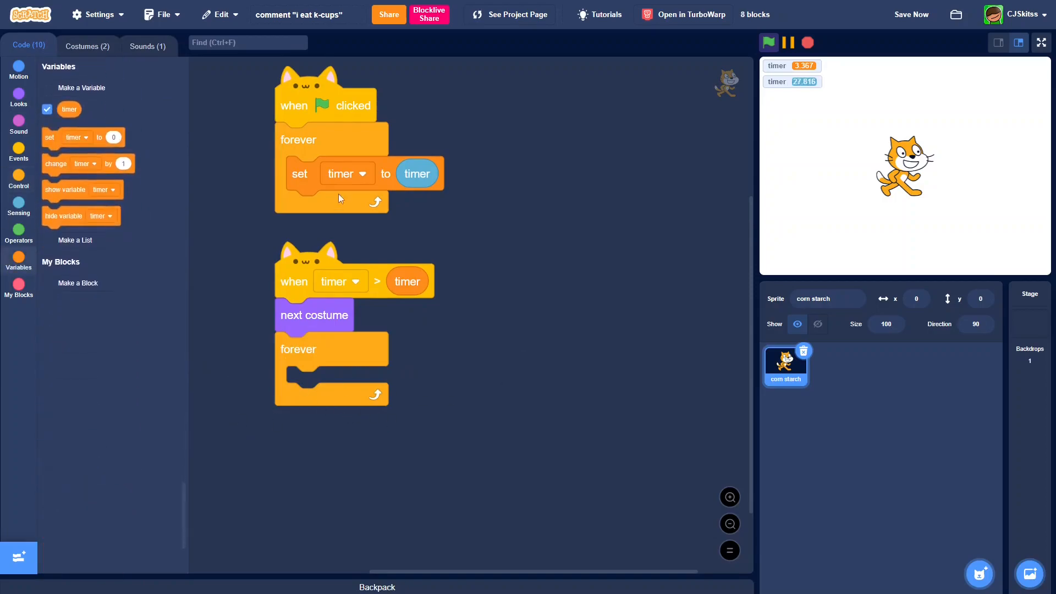
click(19, 209)
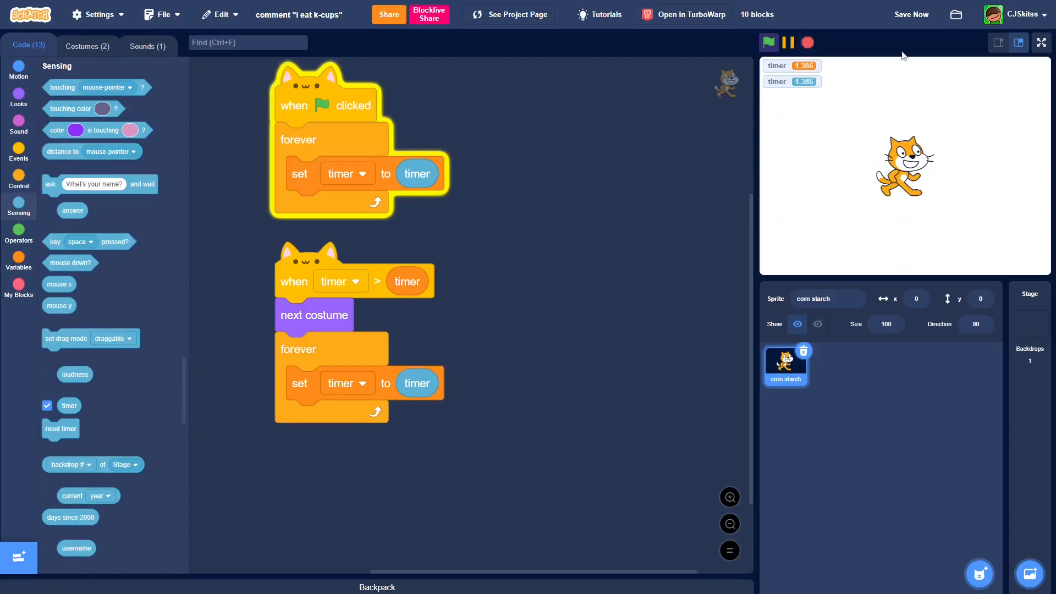
click(1039, 43)
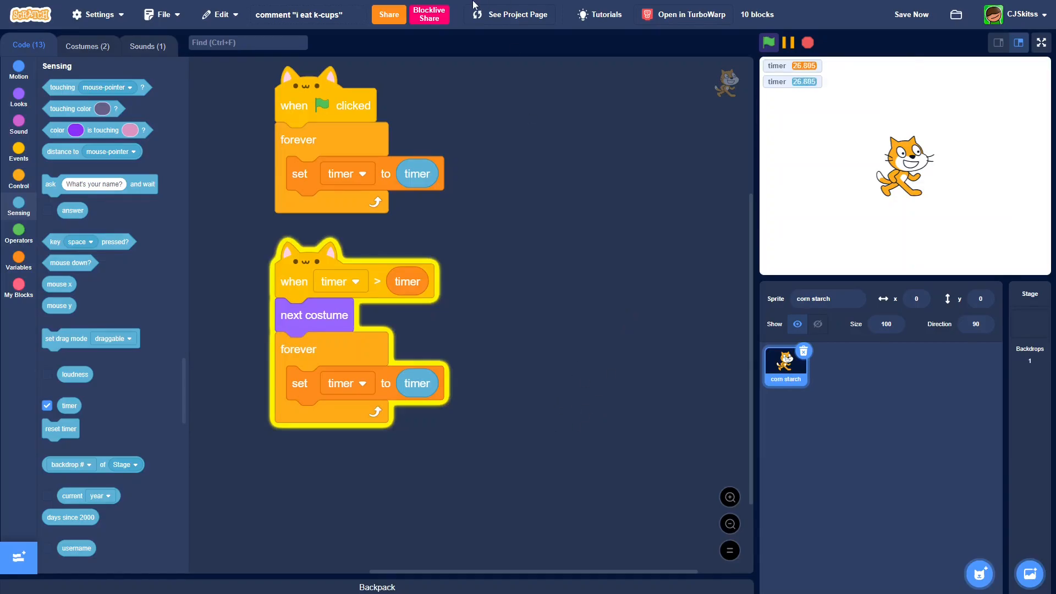
click(511, 14)
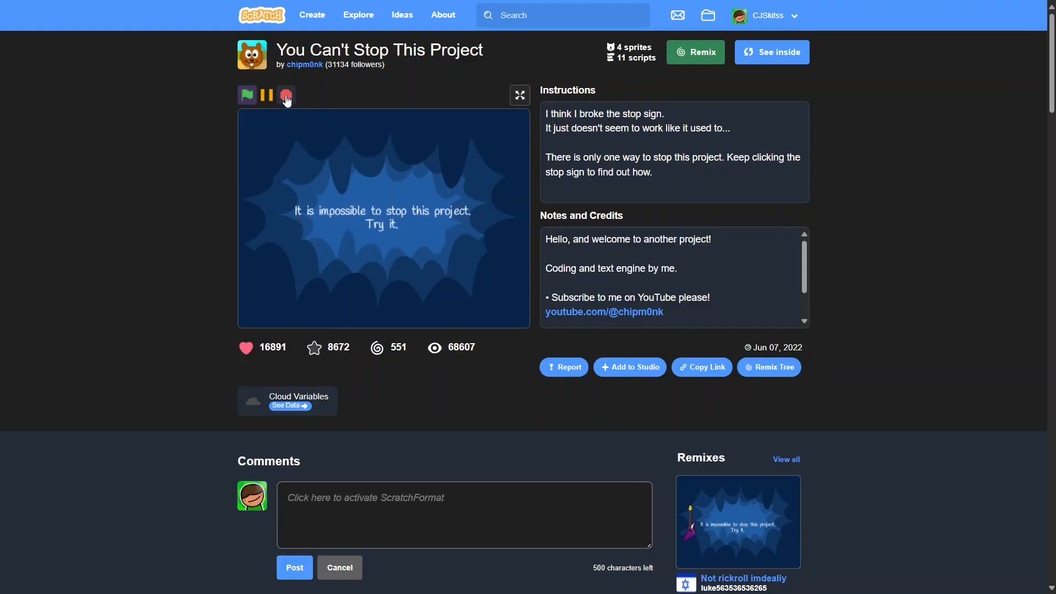
click(286, 95)
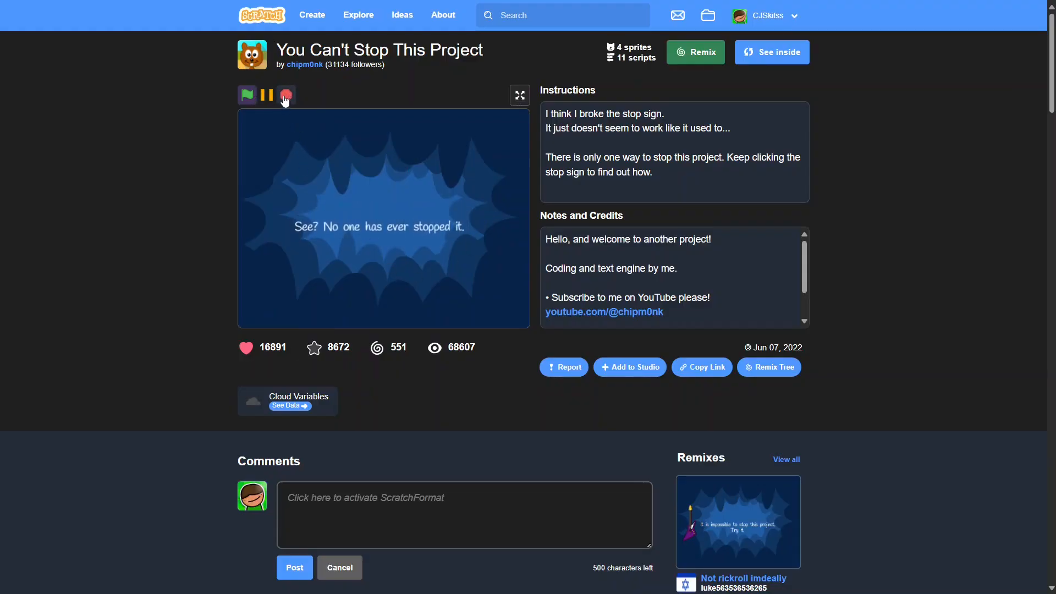
click(770, 52)
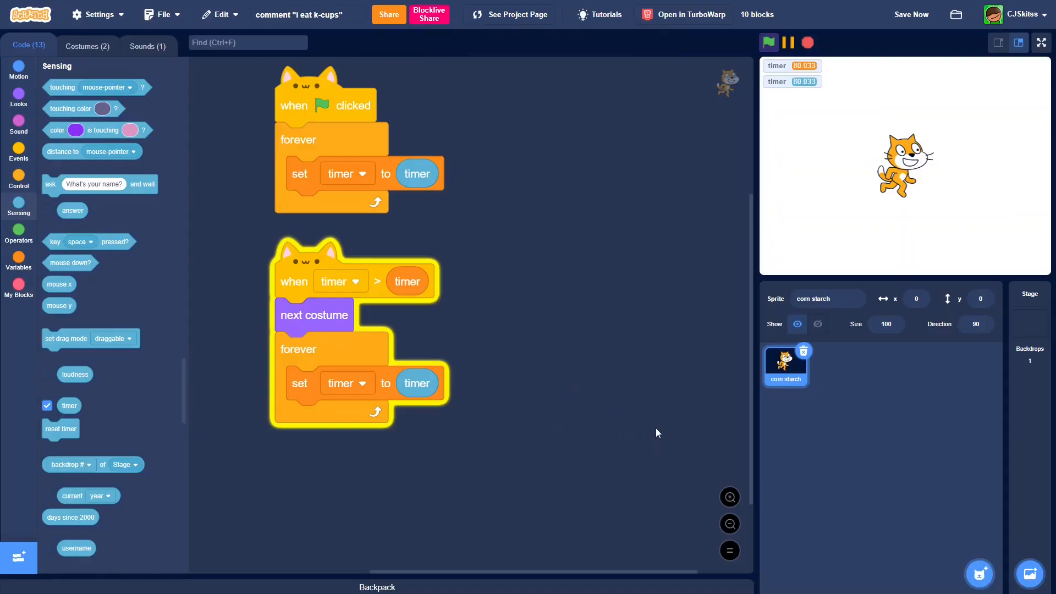
mouse_move(664, 421)
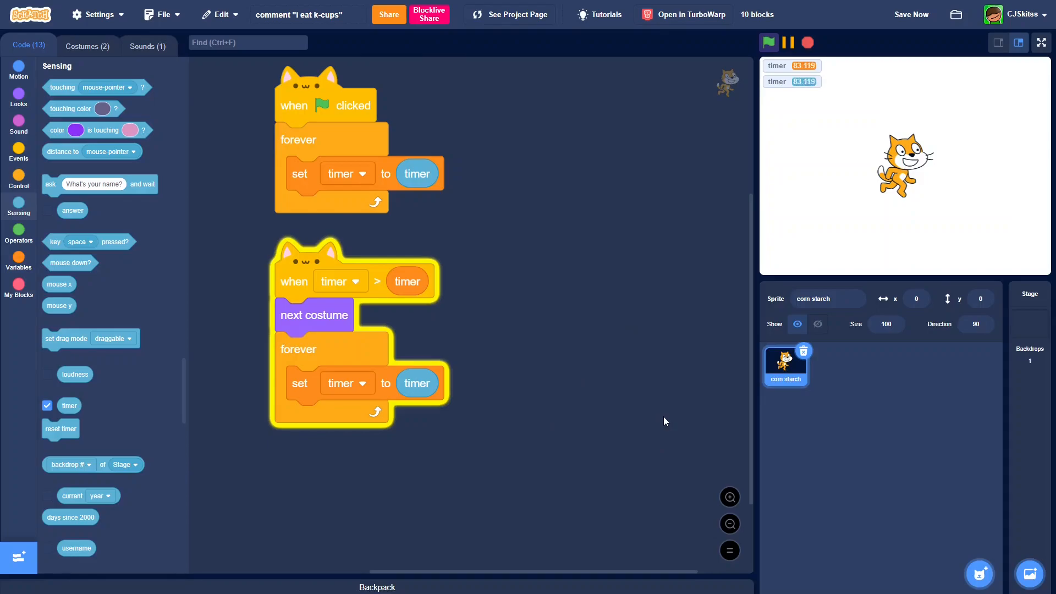